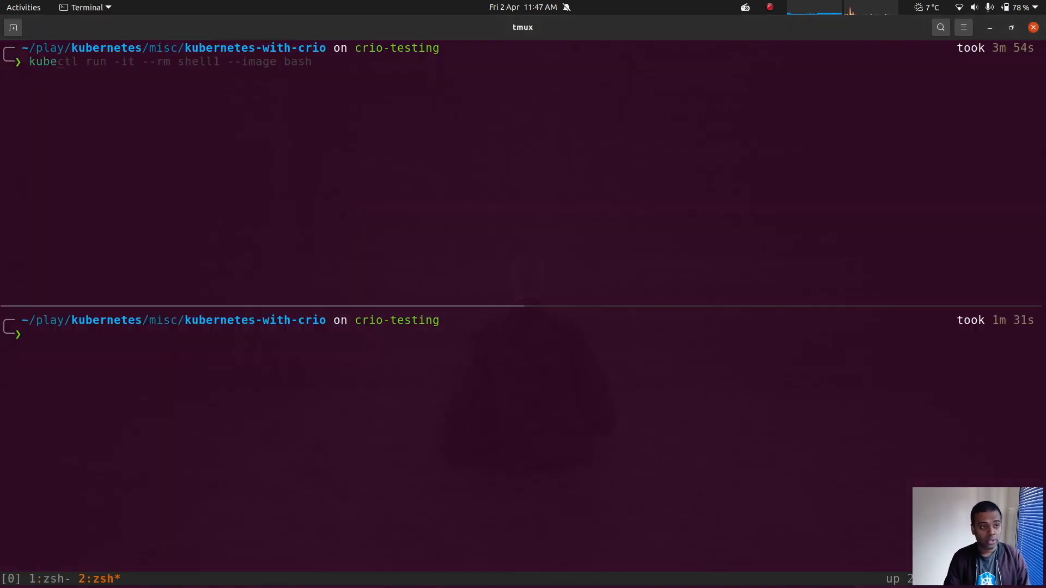
- Display cluster info, both nodes (kmaster, kworker1) and all pods across namespaces with details
{"action": "type", "text": "k cluster-info"}
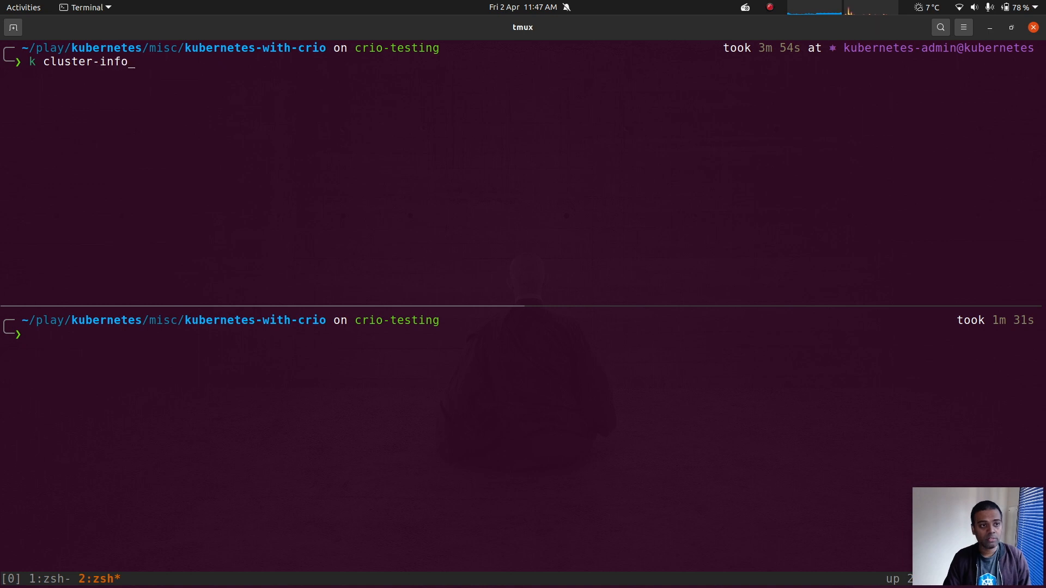
{"action": "key", "text": "Return"}
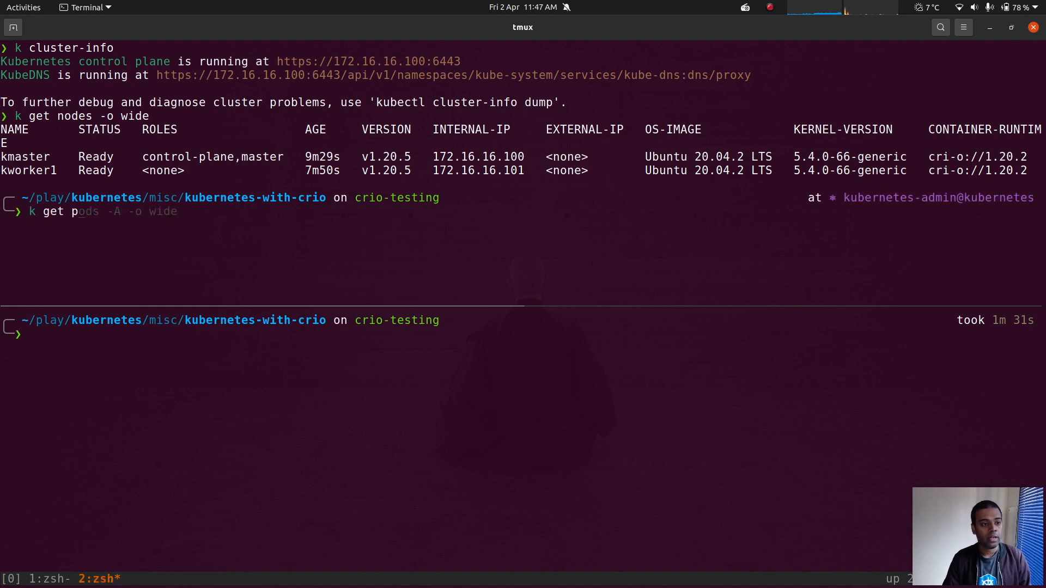
{"action": "key", "text": "Return"}
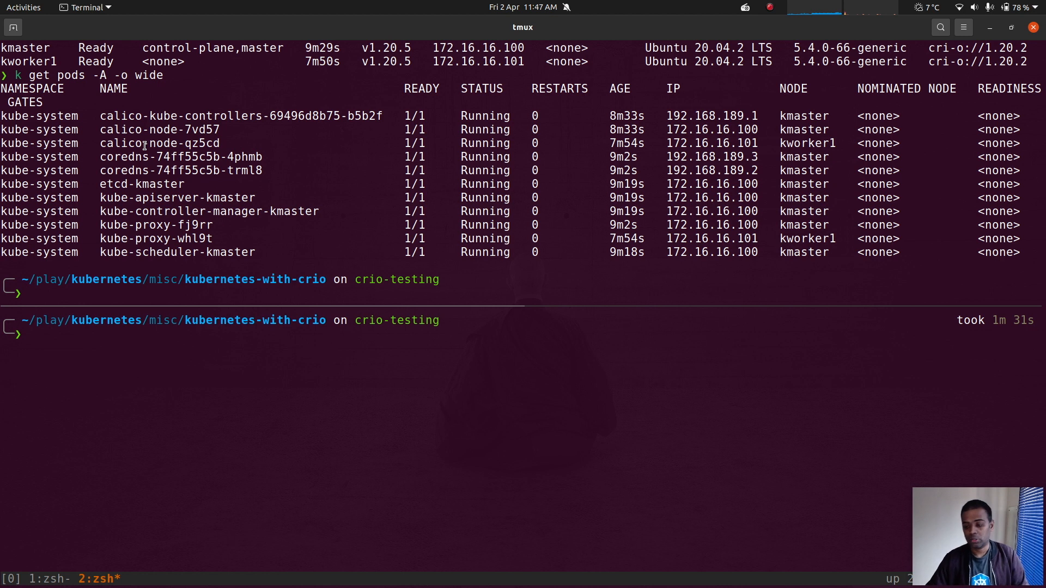
{"action": "type", "text": "lks"}
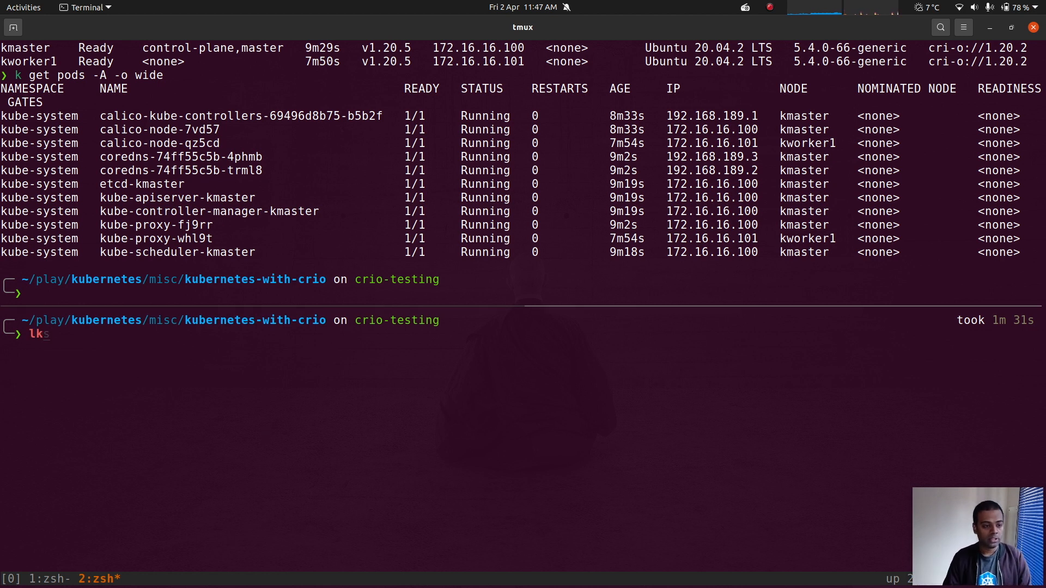
- Run an interactive bash pod 'shell1' with 'k run -it --rm' and start typing ping
{"action": "type", "text": "k run -it --rm shell1 --image bash"}
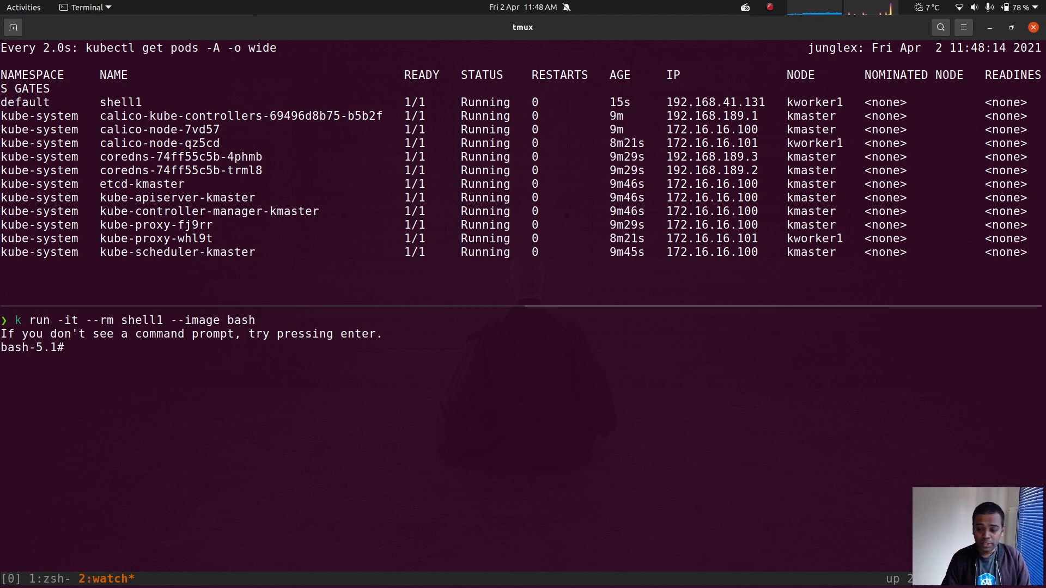
{"action": "type", "text": "ping"}
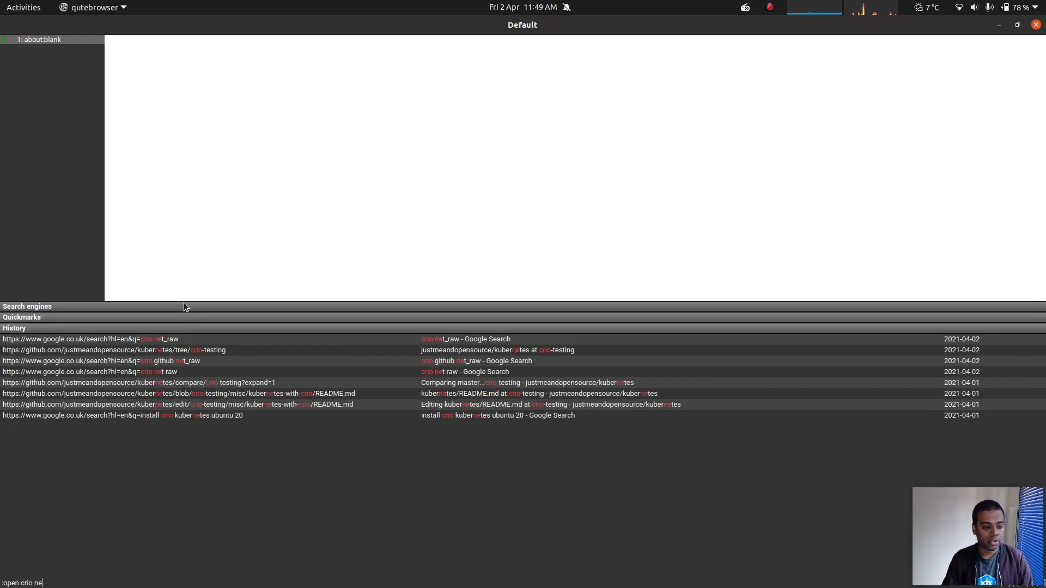
- Search 'crio net_raw' and open the CRI-O v1.18.0 GitHub Pages release notes
{"action": "type", "text": "t_raw"}
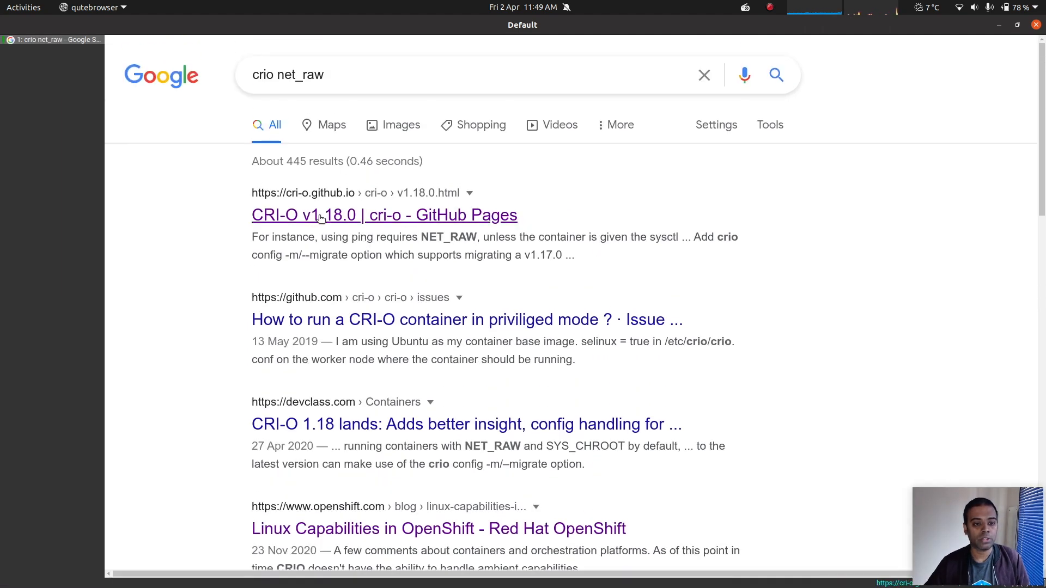
{"action": "left_click", "coordinate": [384, 214]}
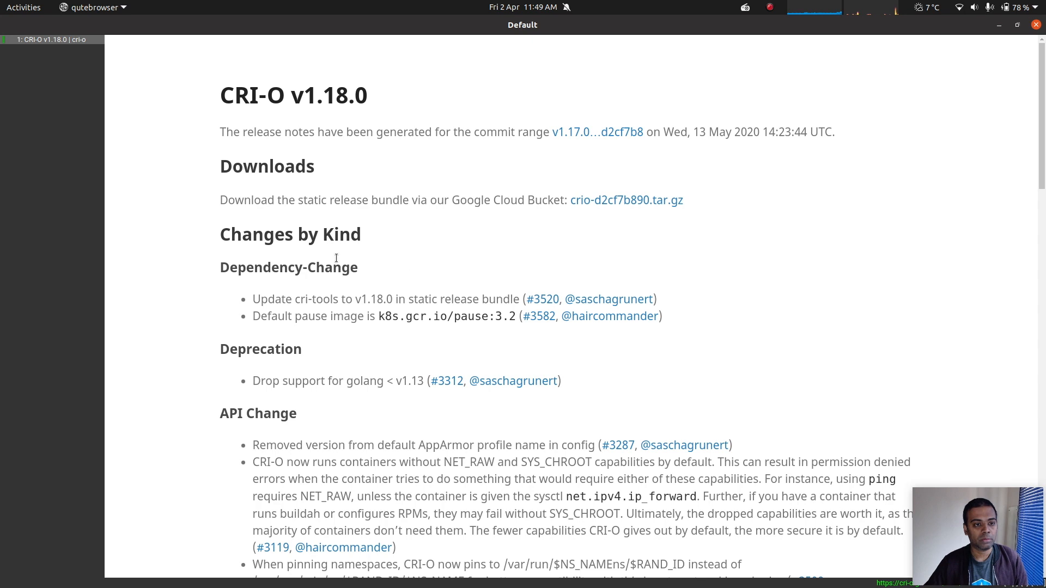
{"action": "mouse_move", "coordinate": [270, 99]}
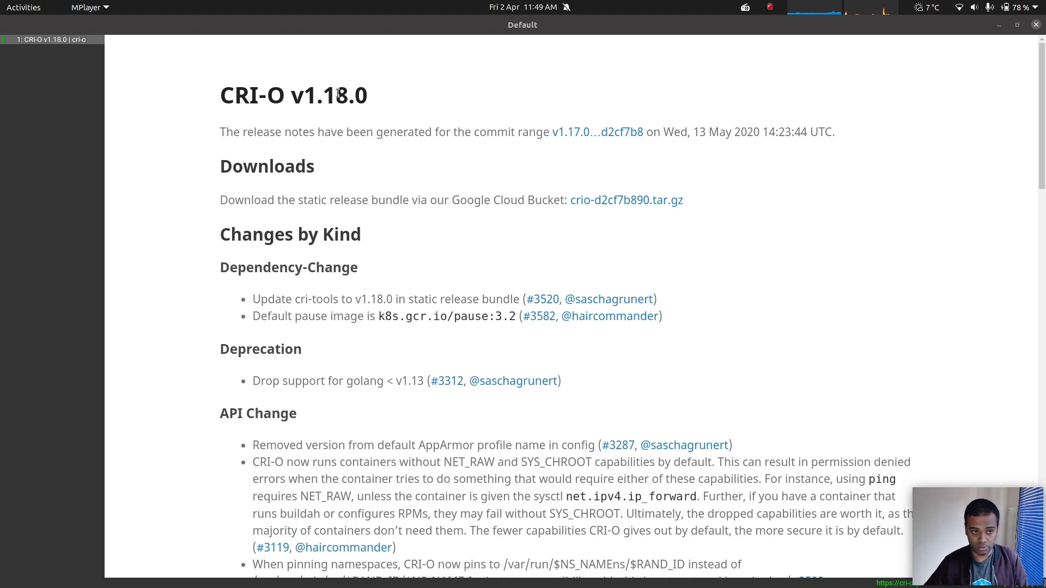
- Highlight the API Change note on missing NET_RAW causing ping permission denied errors
{"action": "scroll", "scroll_direction": "down", "scroll_amount": 3}
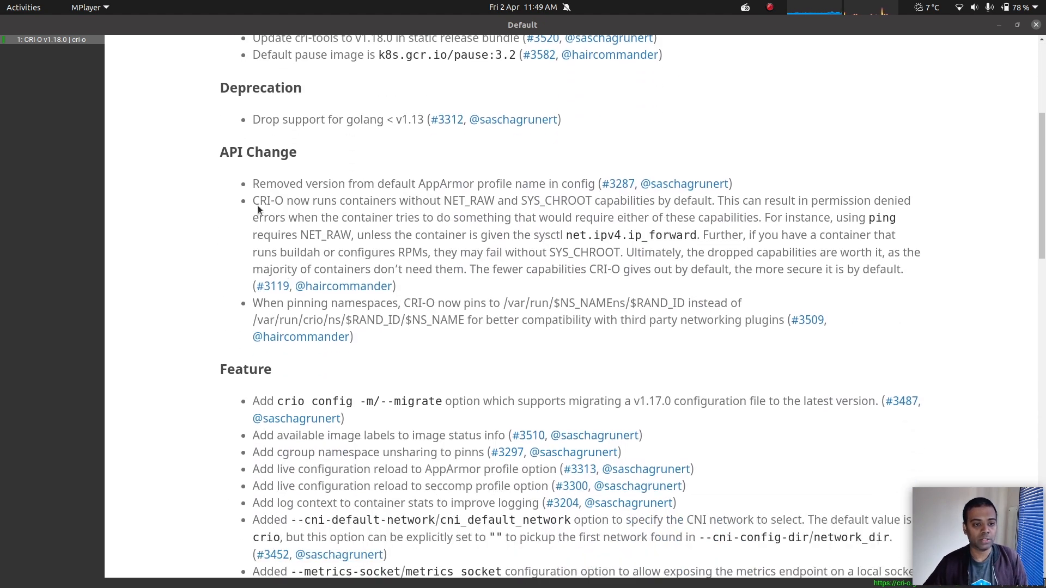
{"action": "left_click_drag", "start_coordinate": [252, 200], "coordinate": [903, 269]}
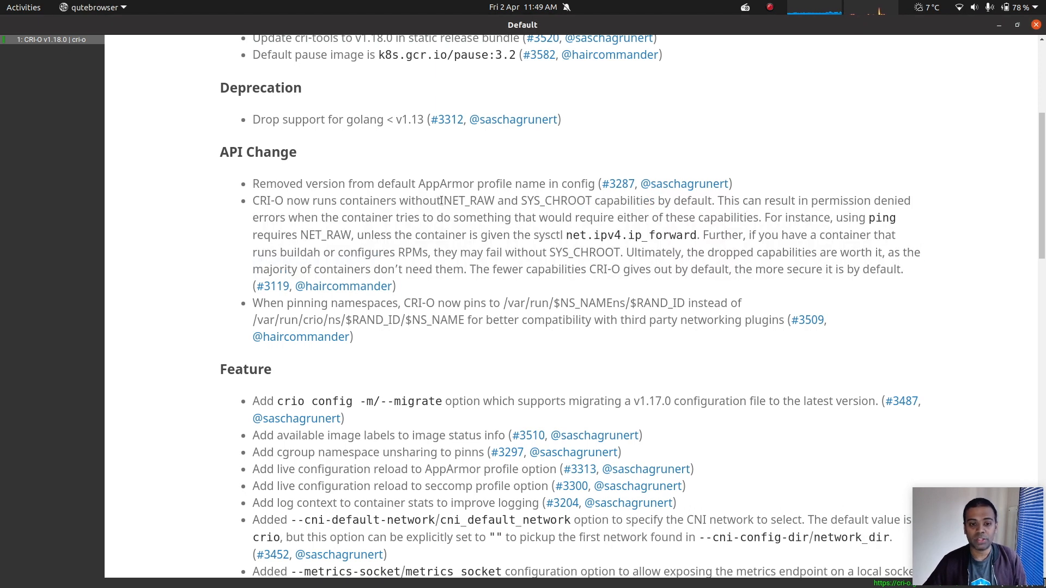
{"action": "left_click_drag", "start_coordinate": [441, 201], "coordinate": [512, 201]}
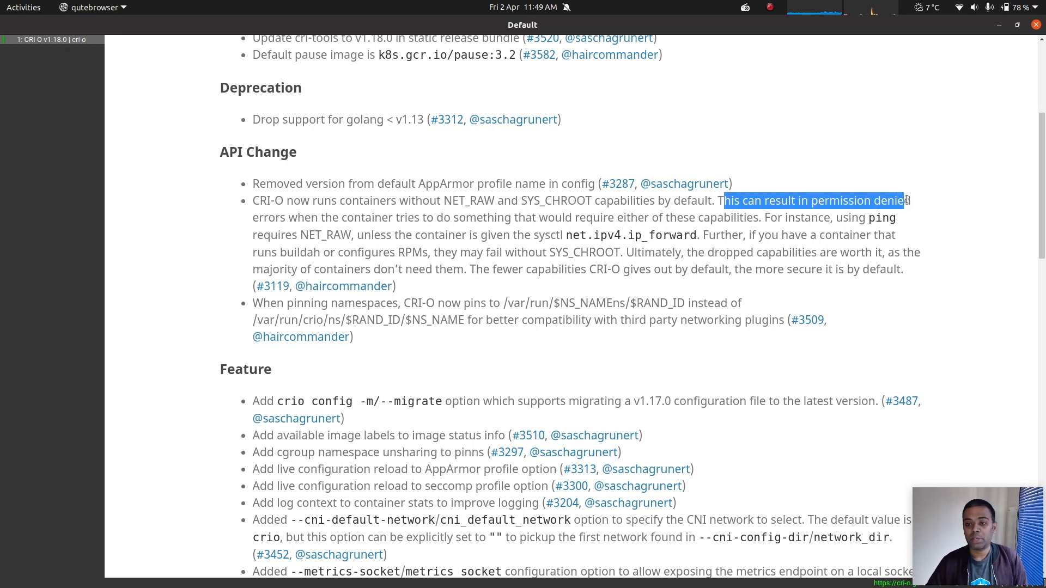
{"action": "left_click_drag", "start_coordinate": [321, 217], "coordinate": [519, 218]}
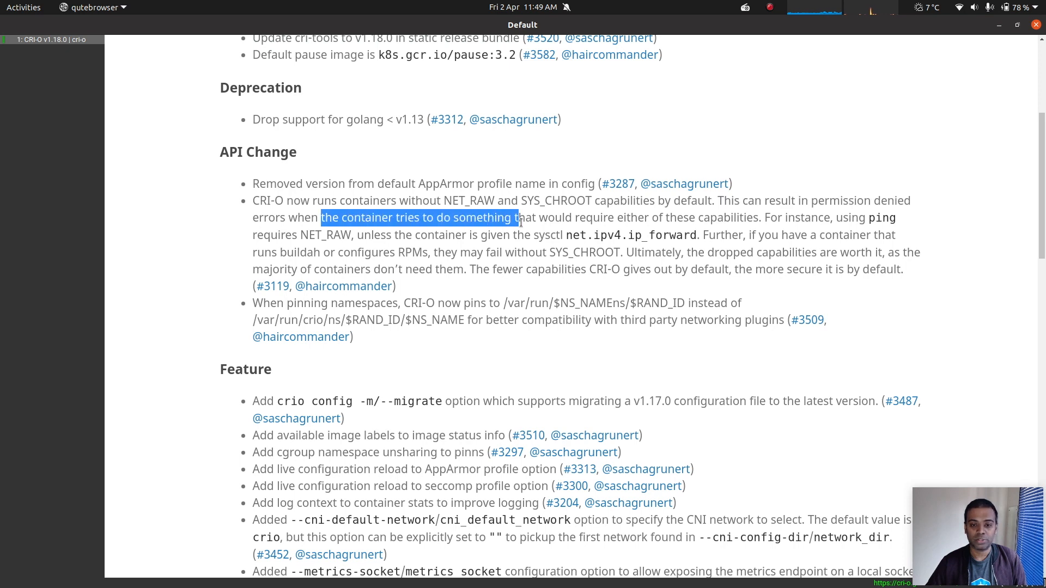
{"action": "left_click_drag", "start_coordinate": [514, 217], "coordinate": [711, 217]}
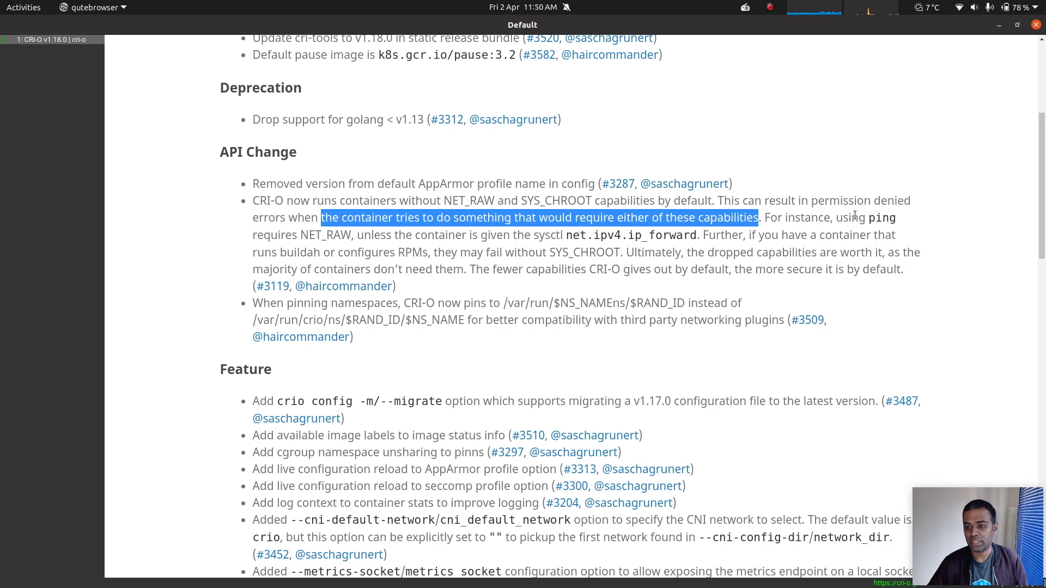
{"action": "mouse_move", "coordinate": [306, 237]}
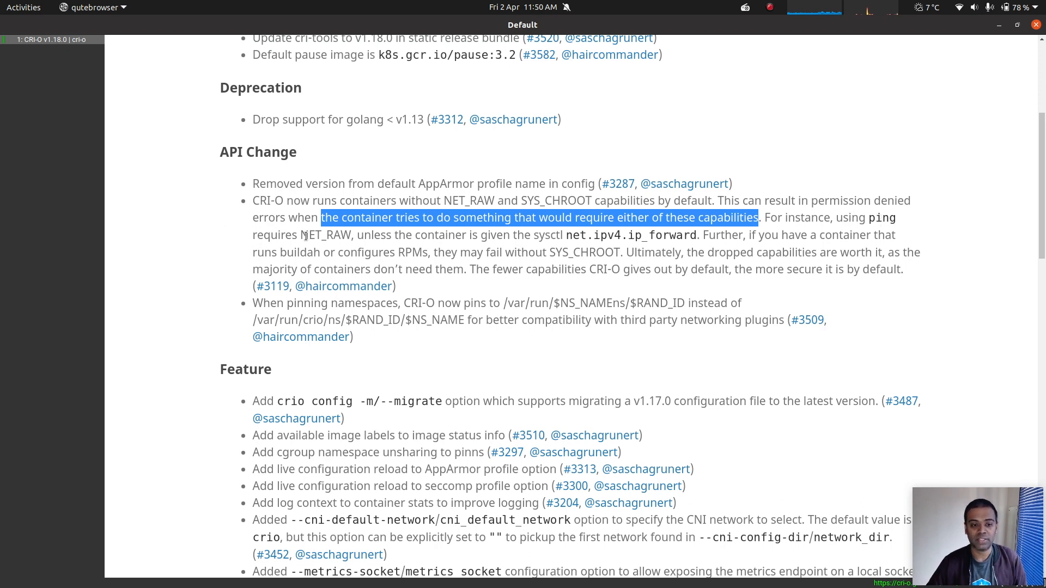
{"action": "double_click", "coordinate": [325, 235]}
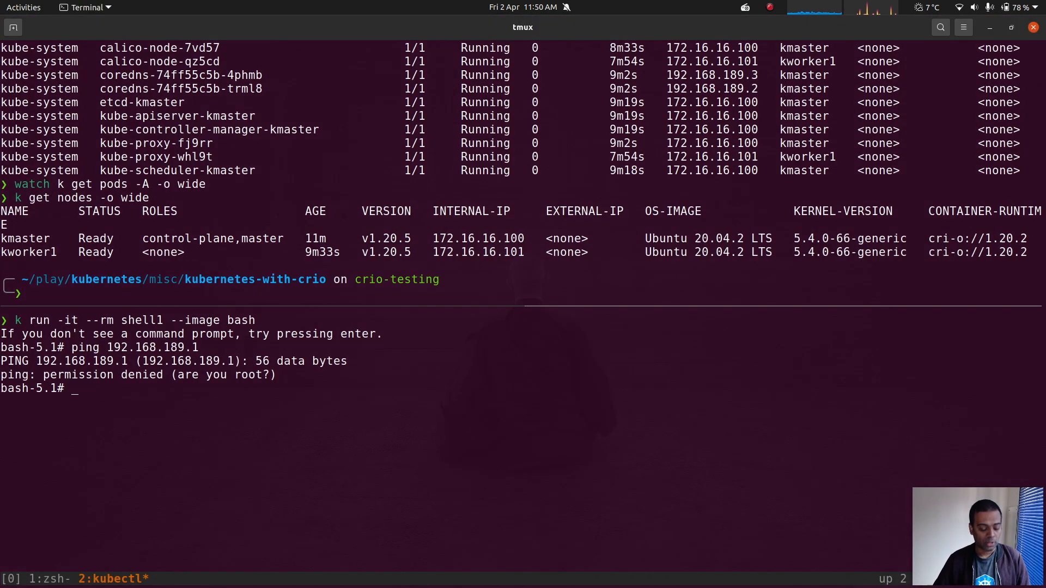
{"action": "type", "text": "exit"}
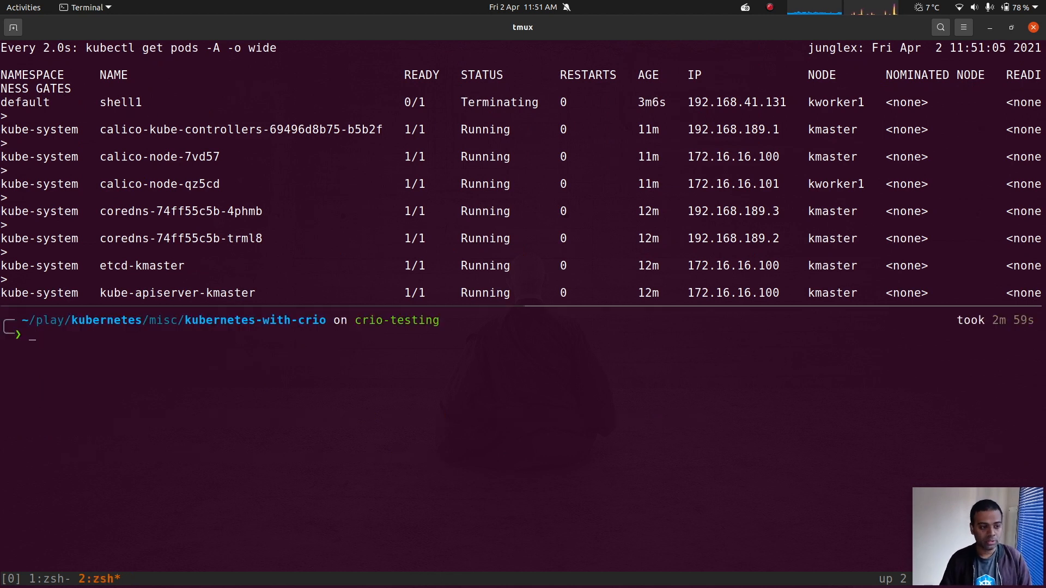
{"action": "type", "text": "ssh root@172.16.16.101"}
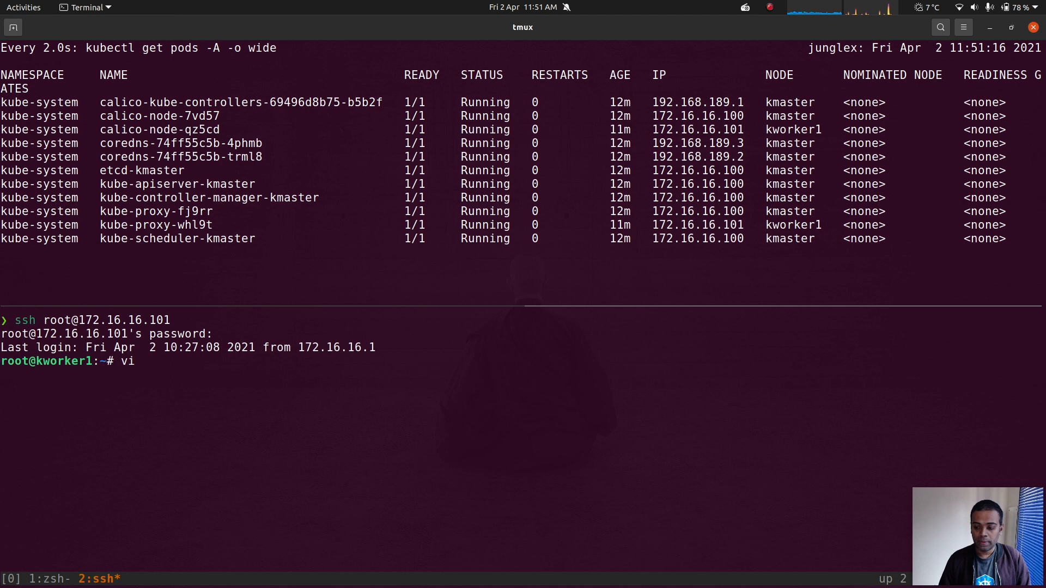
- Add "NET_RAW" to default_capabilities in /etc/crio/crio.conf, restart crio, and check crictl
{"action": "type", "text": "/"}
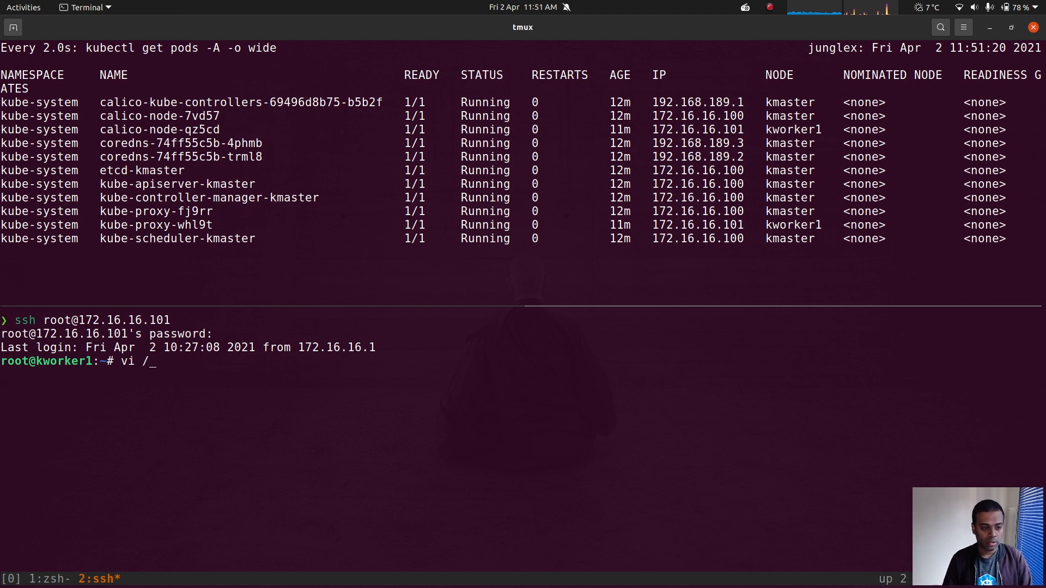
{"action": "type", "text": "etc/crio/c"}
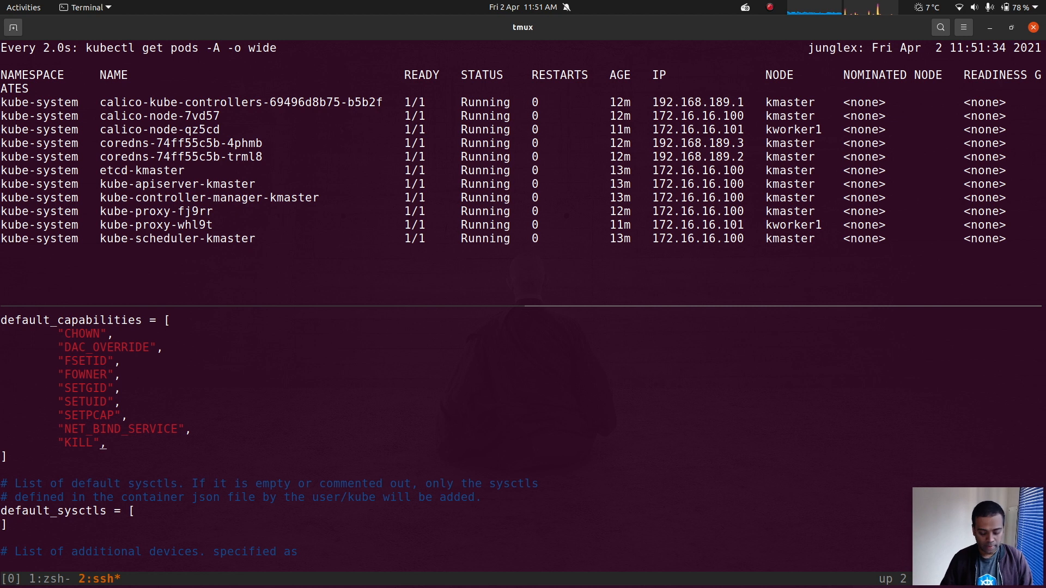
{"action": "type", "text": "N"}
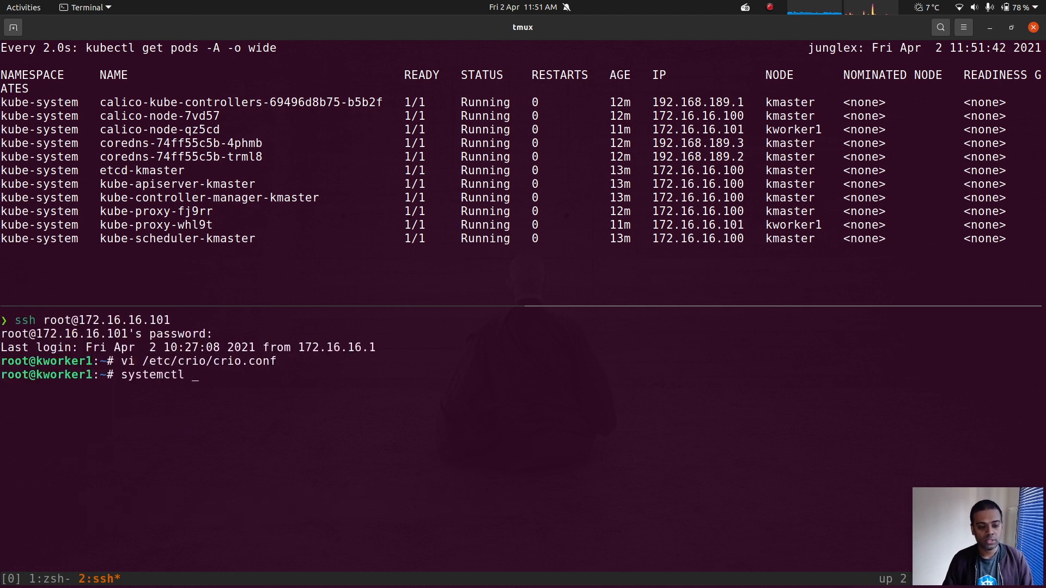
{"action": "type", "text": "restart crio"}
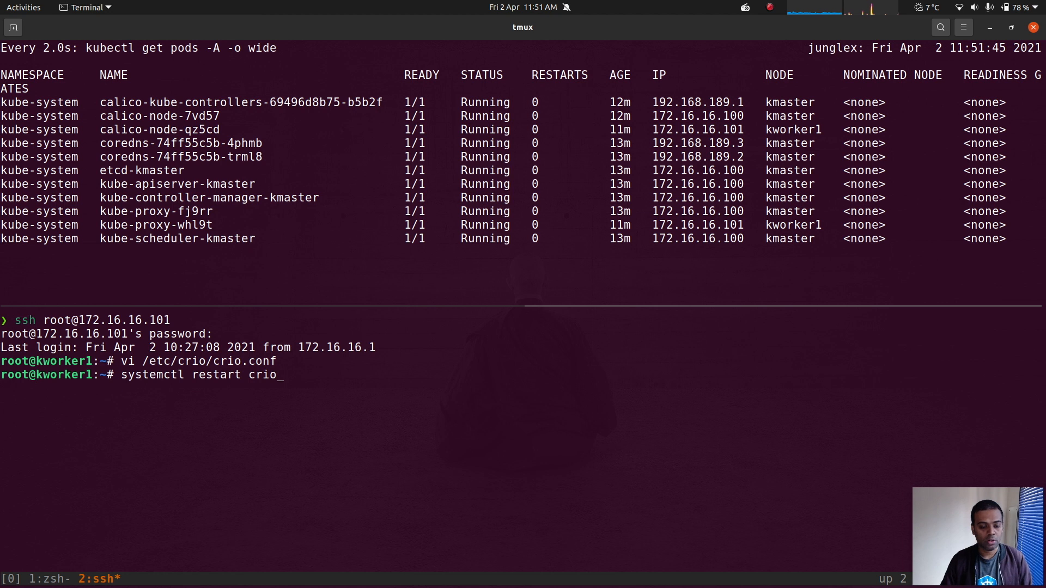
{"action": "type", "text": "crictl"}
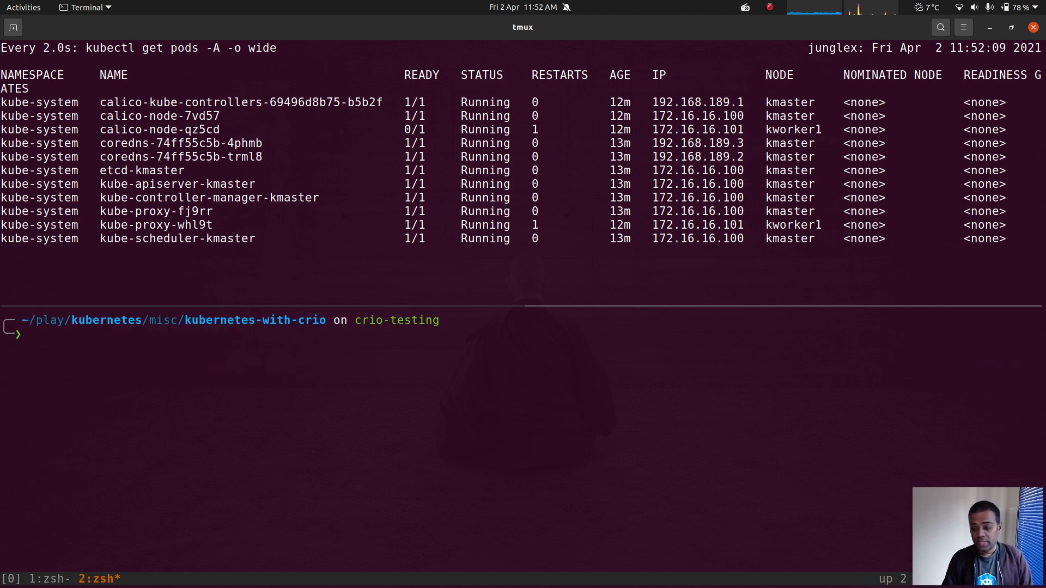
- Run a new bash pod shell1 and ping 192.168.189.1 successfully, then stop with Ctrl+C
{"action": "type", "text": "k run -it --rm shell1 --image bash"}
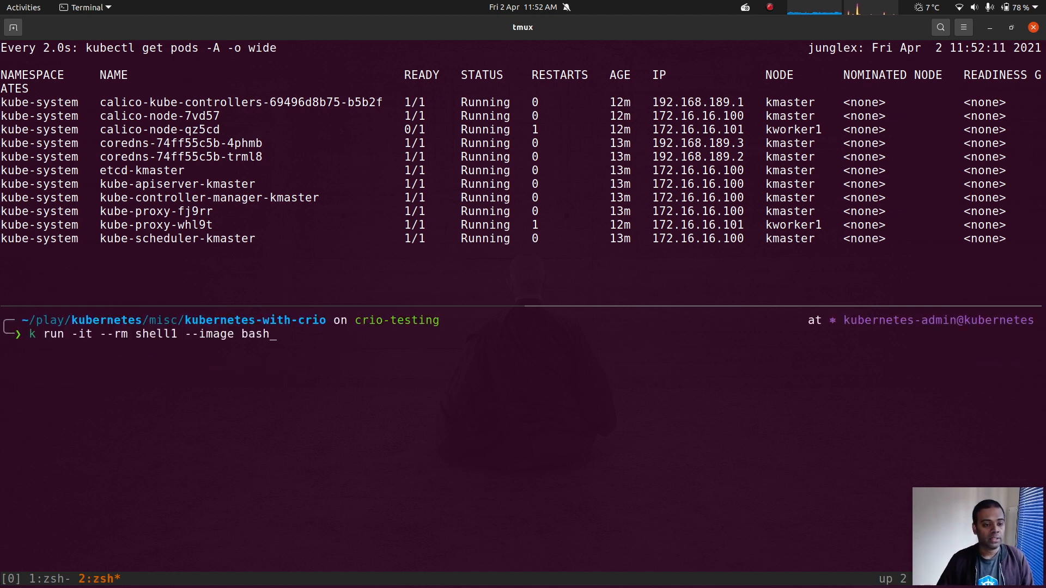
{"action": "key", "text": "Return"}
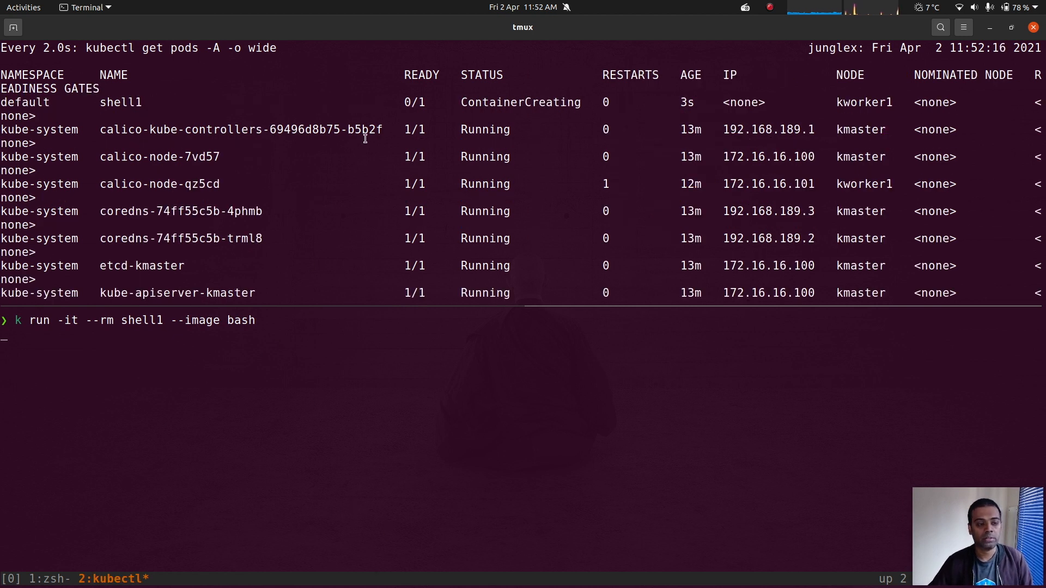
{"action": "type", "text": "ping"}
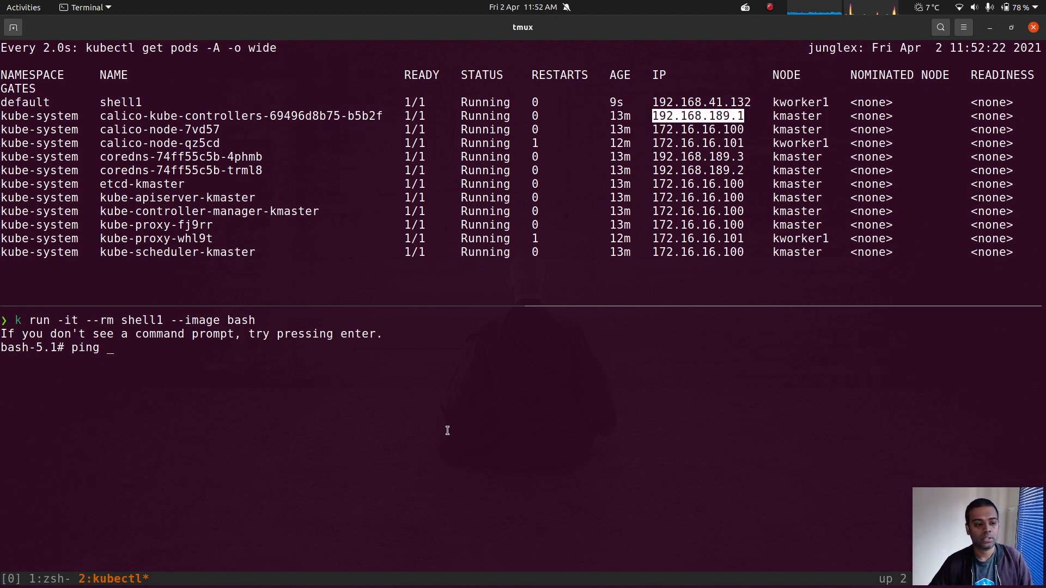
{"action": "type", "text": "192.168.189.1"}
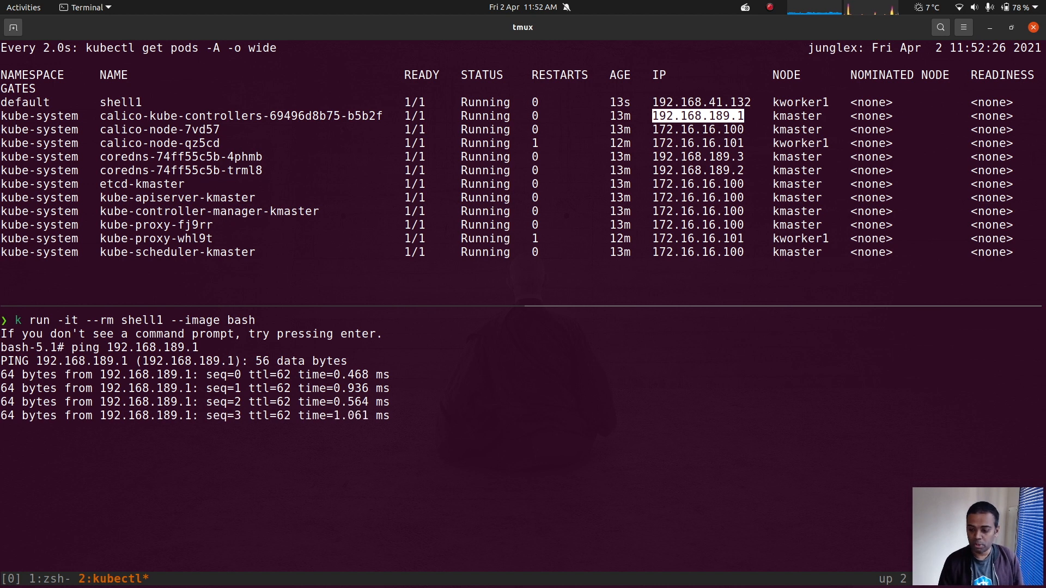
{"action": "key", "text": "ctrl+c"}
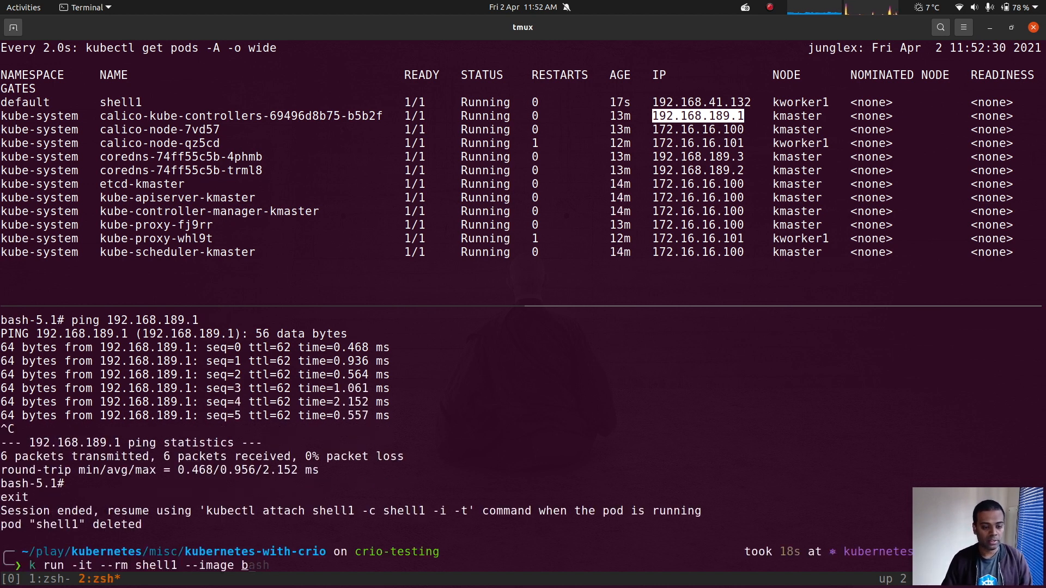
- Run busybox pod shell2 and ping 192.168.189.1 from it
{"action": "type", "text": "usybox"}
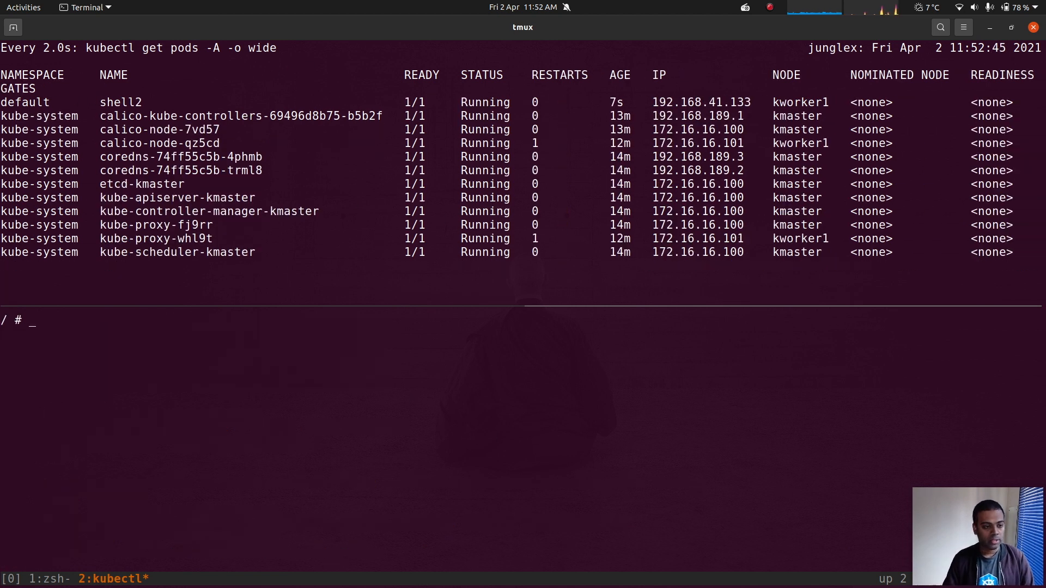
{"action": "type", "text": "ping 192.168.189.1"}
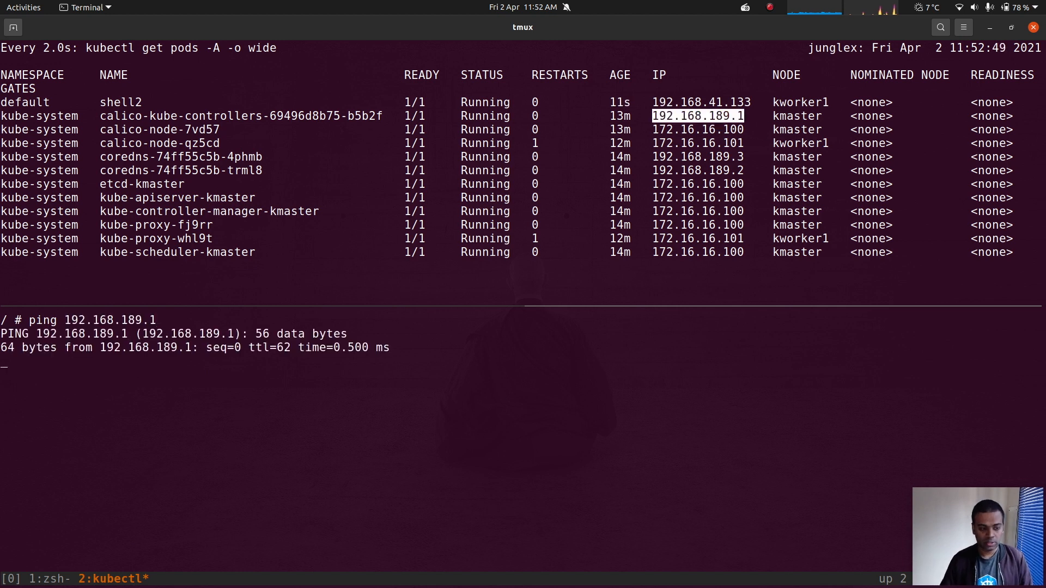